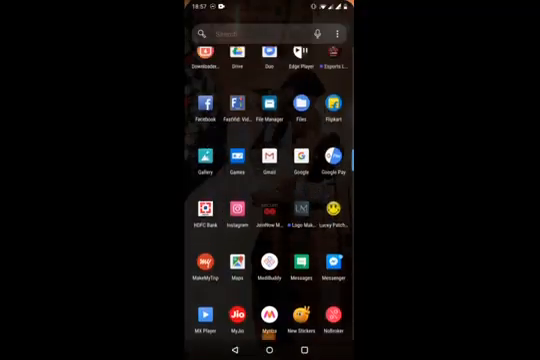
Browse Lucky Patcher's app list, then leave the app and confirm the exit prompt.
scroll("down", 3)
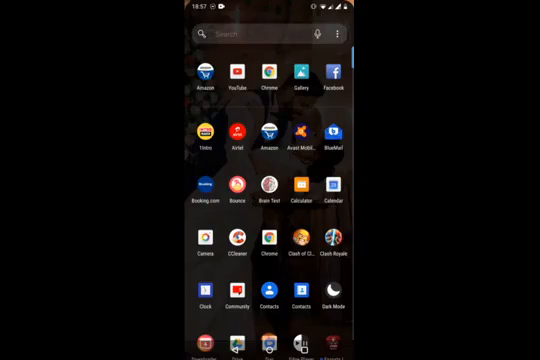
scroll("down", 3)
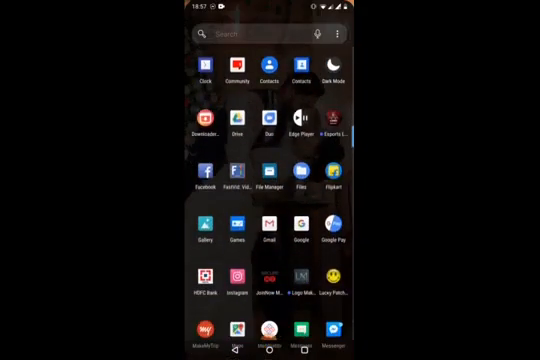
scroll("down", 3)
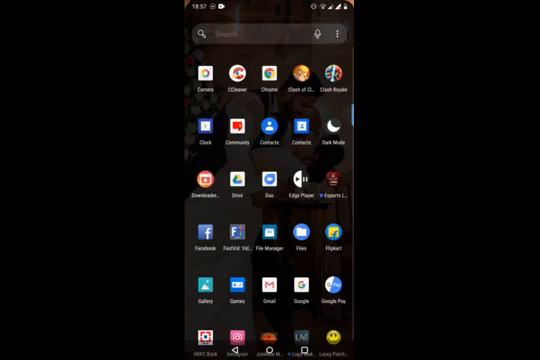
scroll("down", 3)
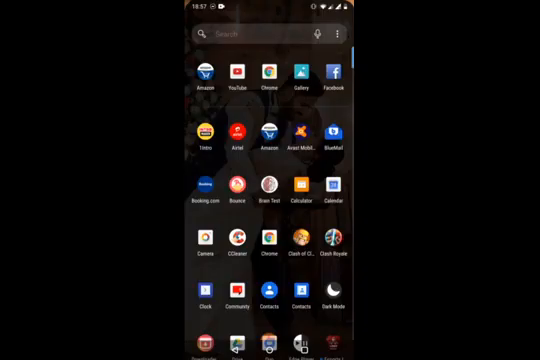
scroll("down", 3)
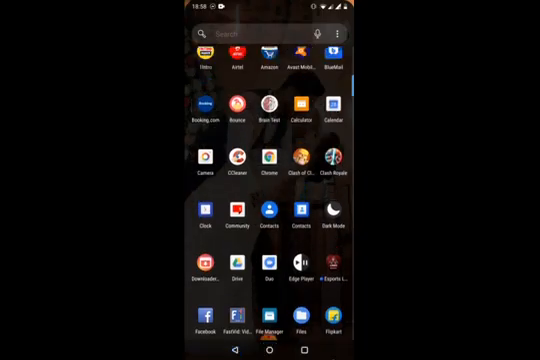
scroll("down", 3)
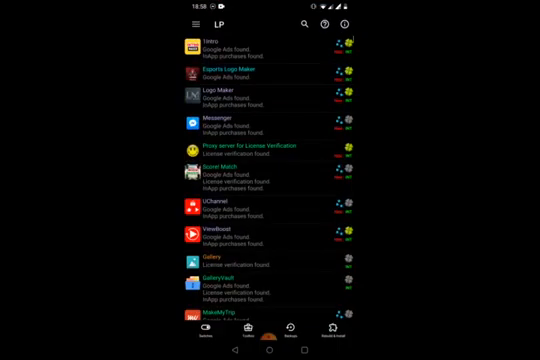
key("back")
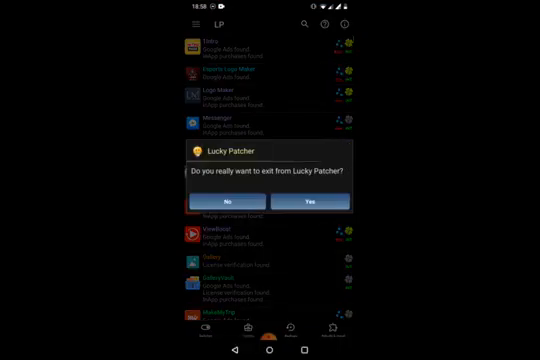
left_click(315, 202)
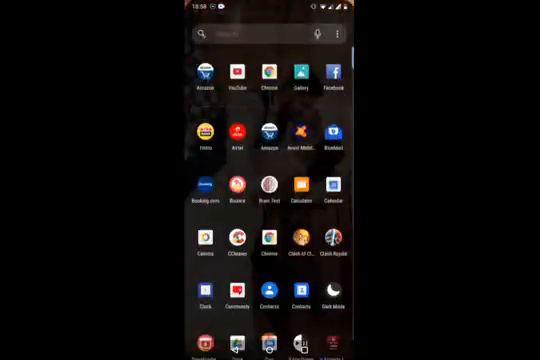
Scroll the app drawer toward Chrome to search for Lucky Patcher.
scroll("down", 3)
type("luck")
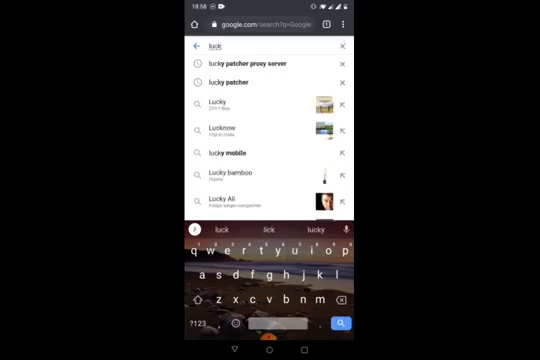
Search 'lucky patcher', open luckypatchers.com, and download LP Installer 9.0.4.
left_click(232, 78)
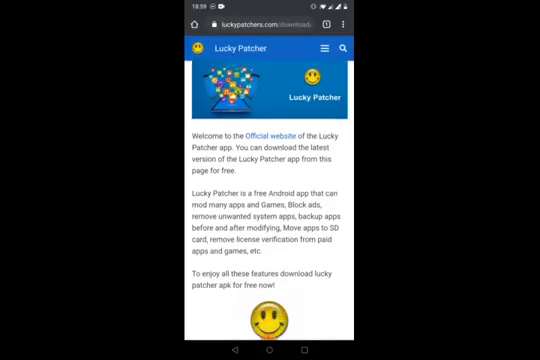
scroll("down", 3)
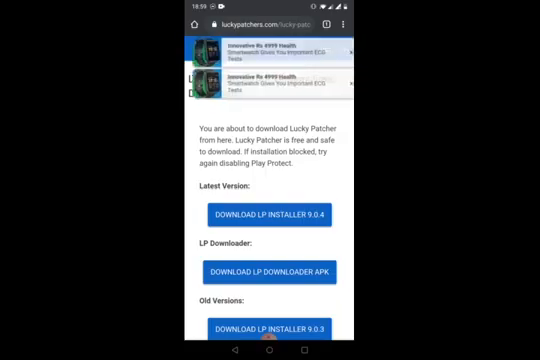
left_click(269, 210)
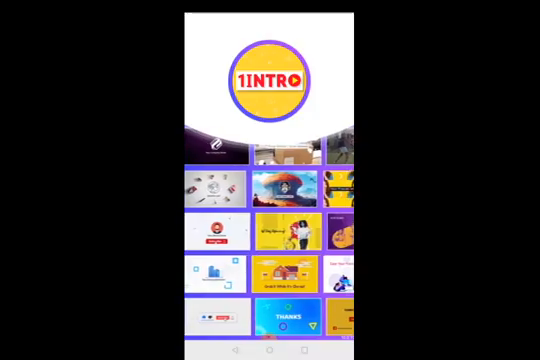
Scroll through 1Intro's intro template gallery.
scroll("down", 3)
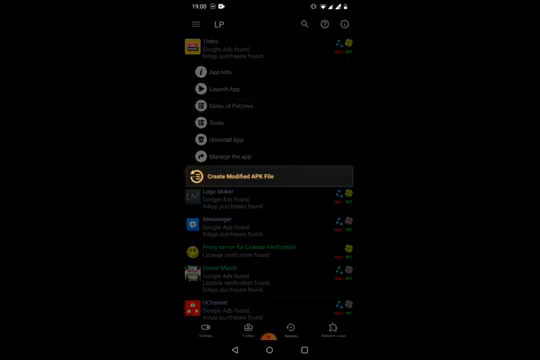
Create a modified 1Intro APK rebuilt for InApp and LVL emulation.
left_click(245, 176)
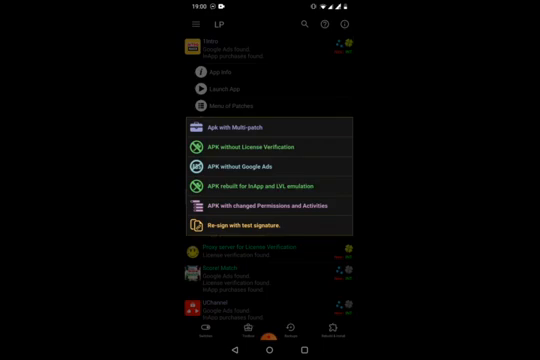
left_click(260, 186)
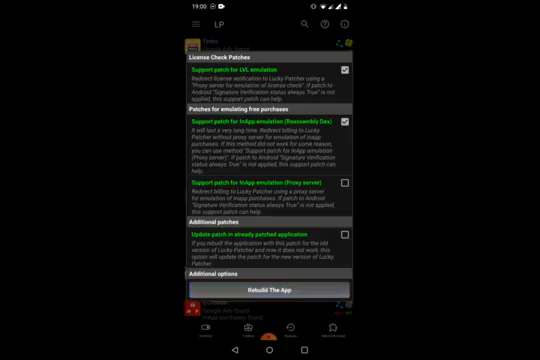
Rebuild 1Intro with the LVL and InApp emulation patches.
left_click(270, 290)
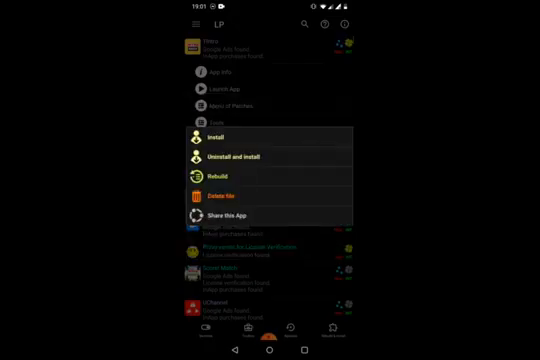
Choose Install for the rebuilt 1Intro APK.
left_click(237, 158)
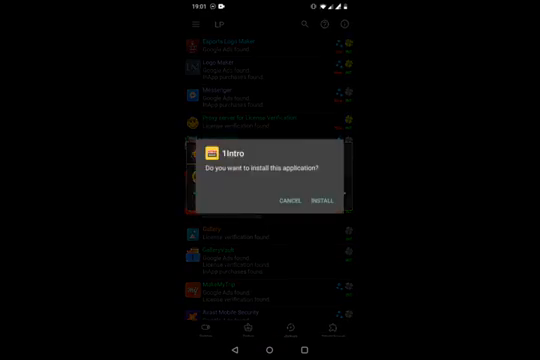
Confirm installation of the patched 1Intro application.
left_click(340, 202)
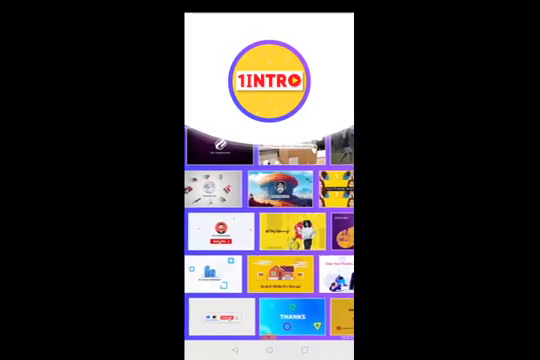
Scroll past 1Intro's splash screen and open the Featured templates.
scroll("down", 3)
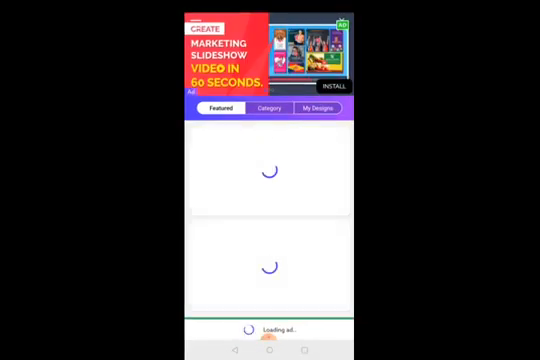
left_click(275, 108)
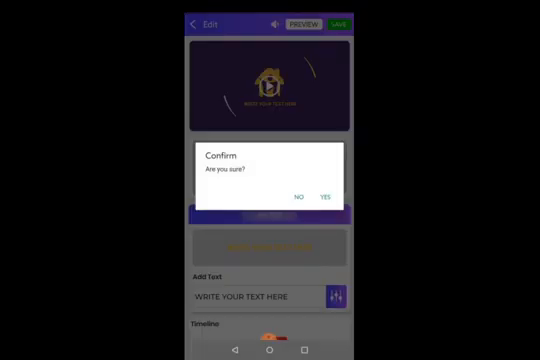
Answer YES to the Confirm dialog to exit 1Intro's editor.
left_click(323, 194)
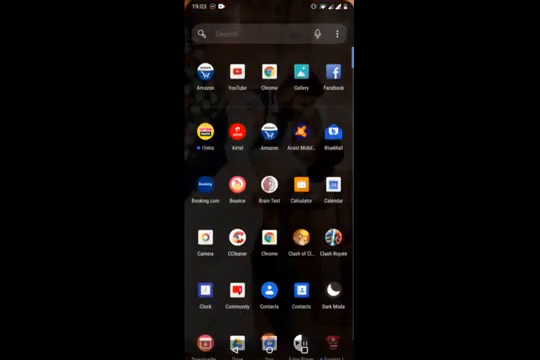
Open Logo Maker's side menu, confirm 'Already Upgraded to pro', and close the menu.
scroll("down", 3)
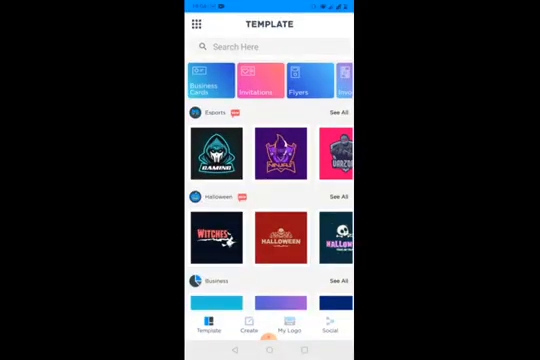
left_click(200, 23)
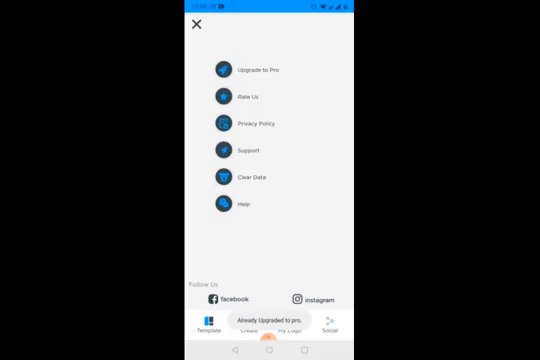
left_click(196, 24)
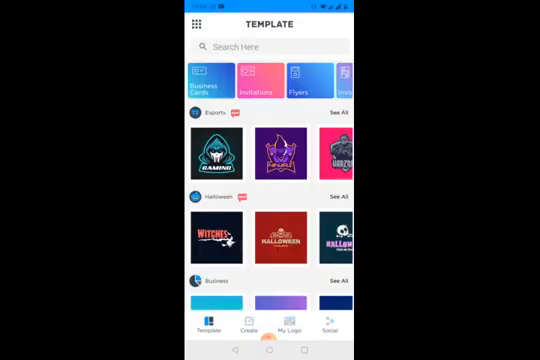